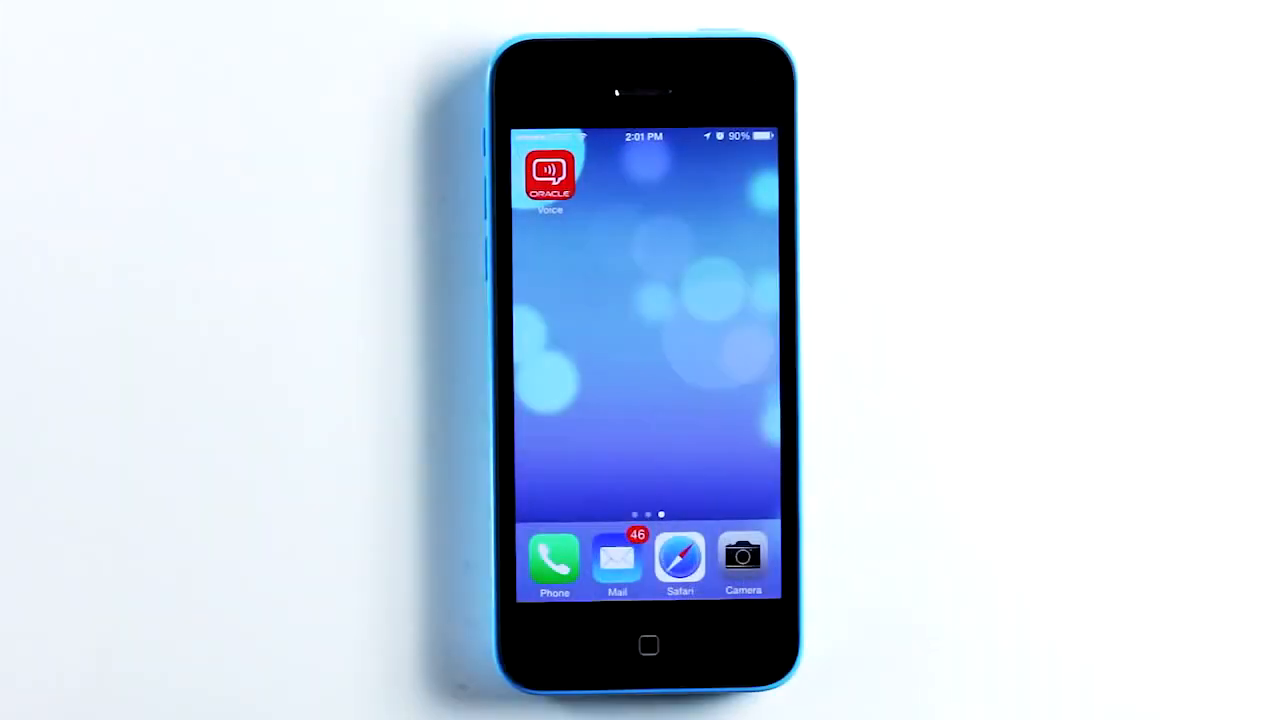
Launch Oracle Voice from the iPhone home screen to show its command list
left_click(549, 173)
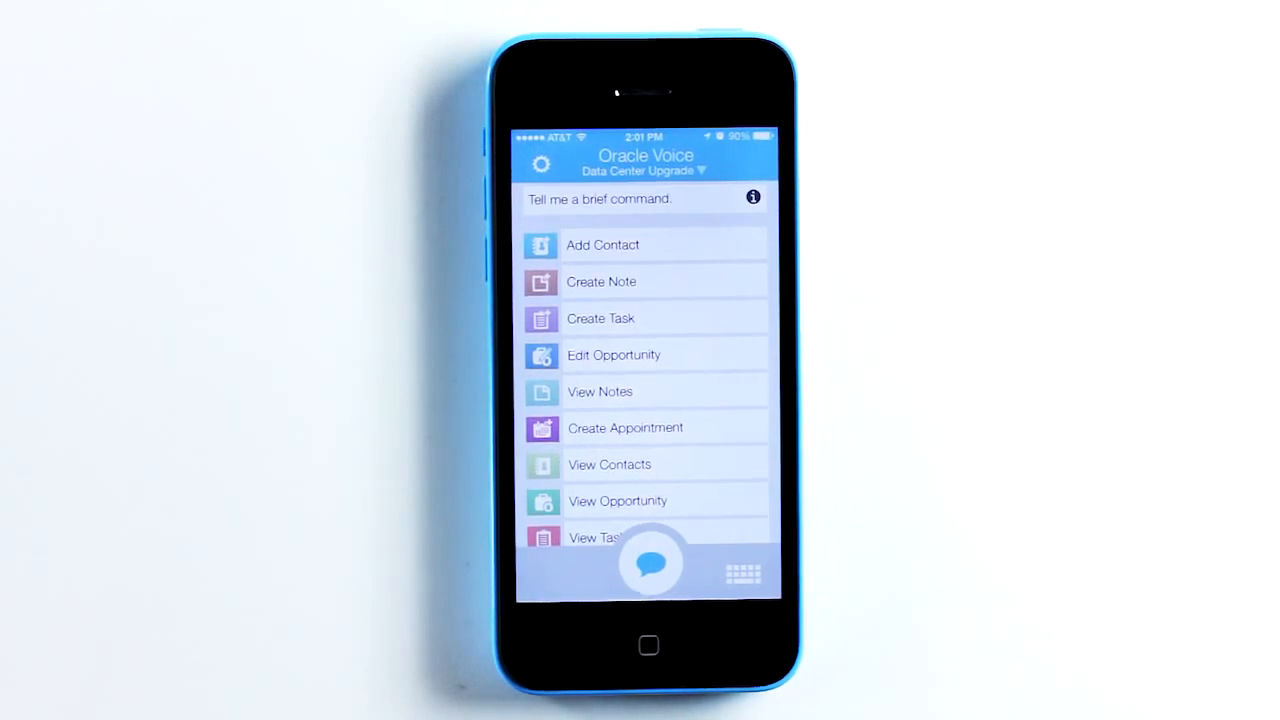
Say 'Change opportunity to Cloud Operations', then say 'Home' to return to the command list
left_click(650, 563)
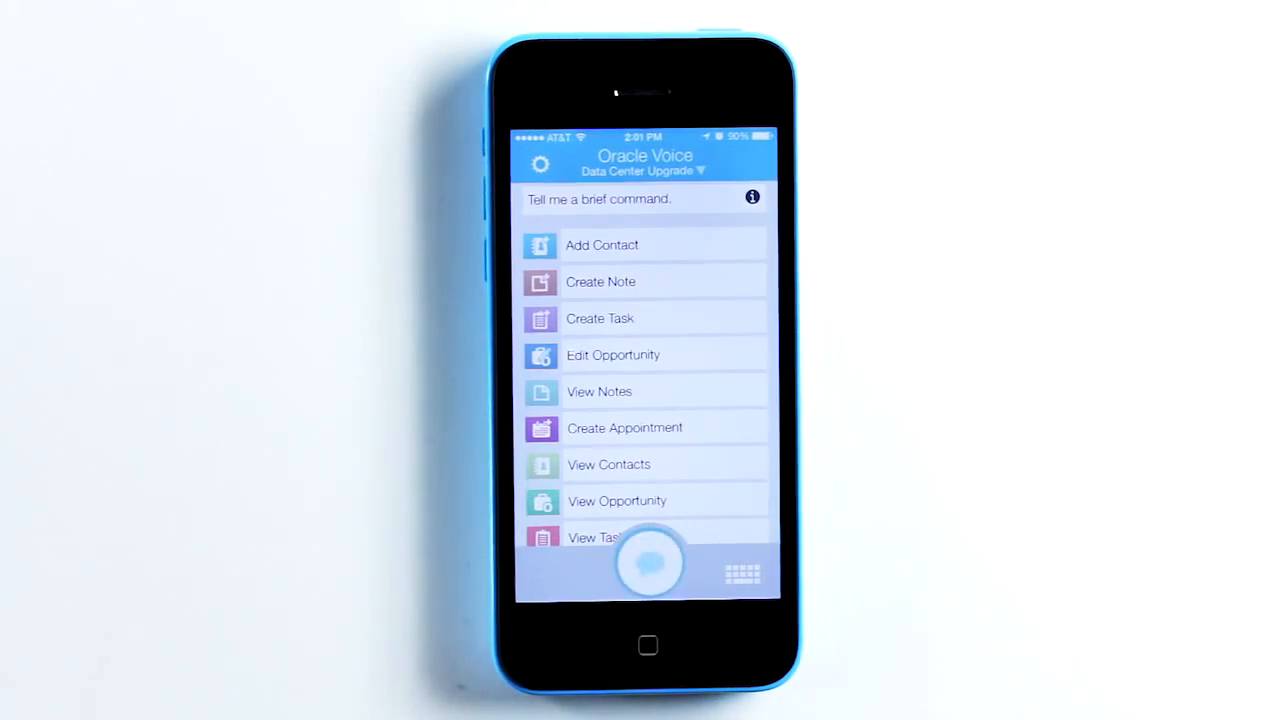
left_click(648, 560)
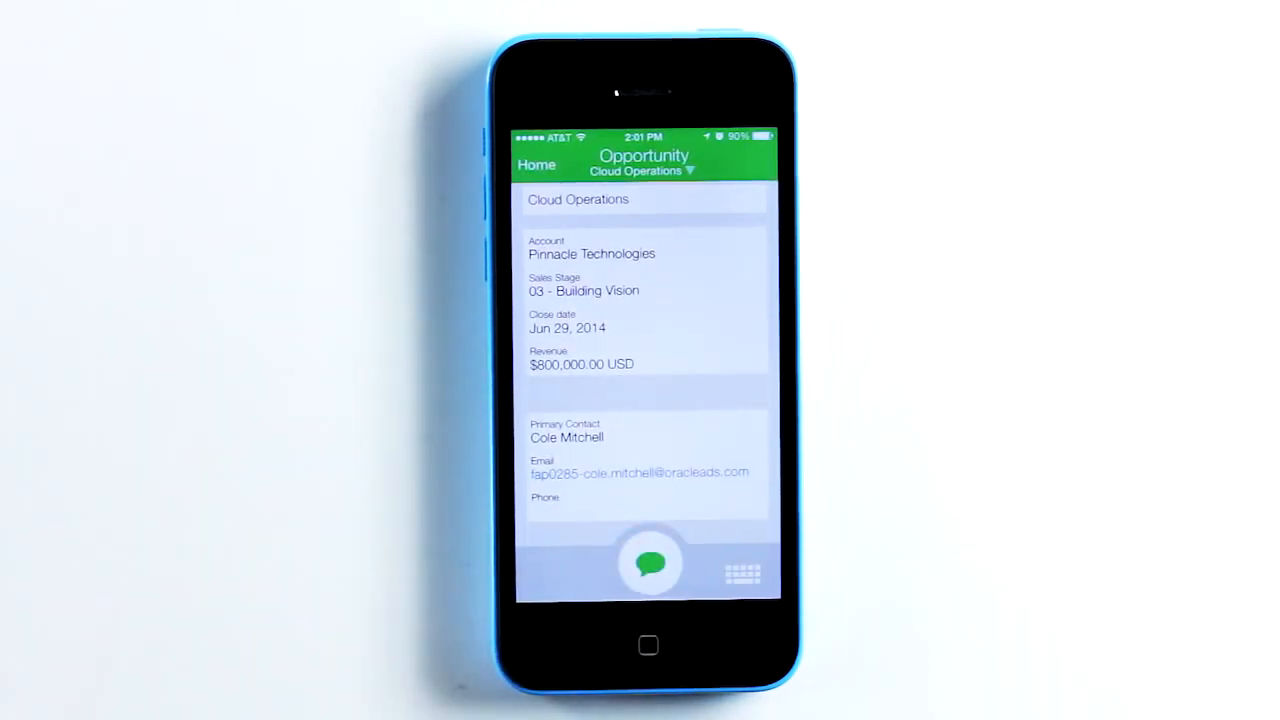
left_click(650, 563)
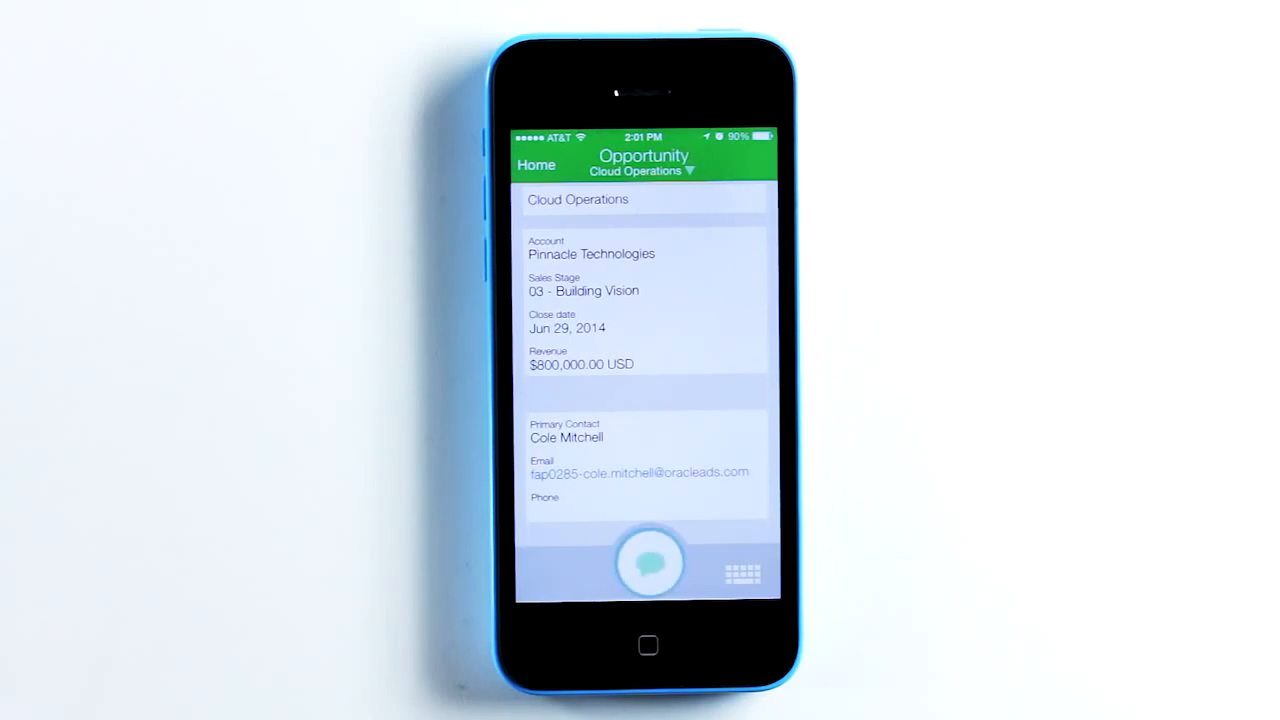
left_click(649, 562)
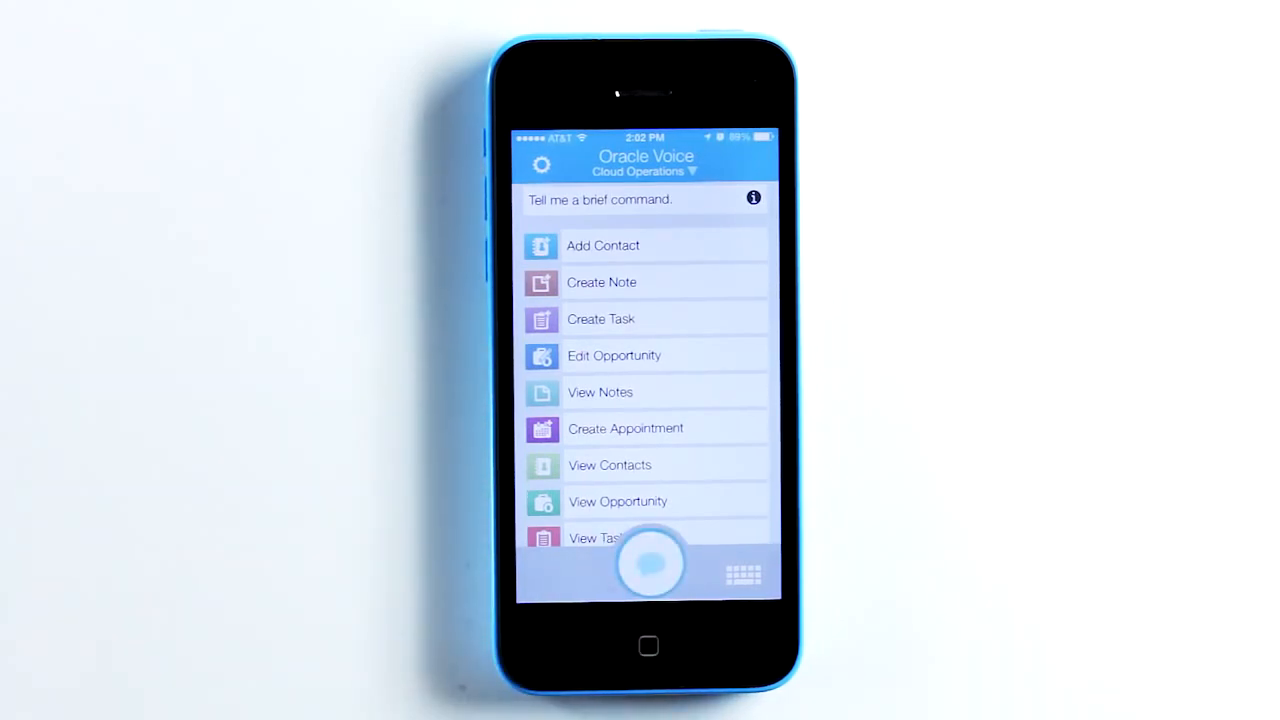
Dictate a Cloud Operations note on who is now in charge and confirm it with Yes
left_click(601, 282)
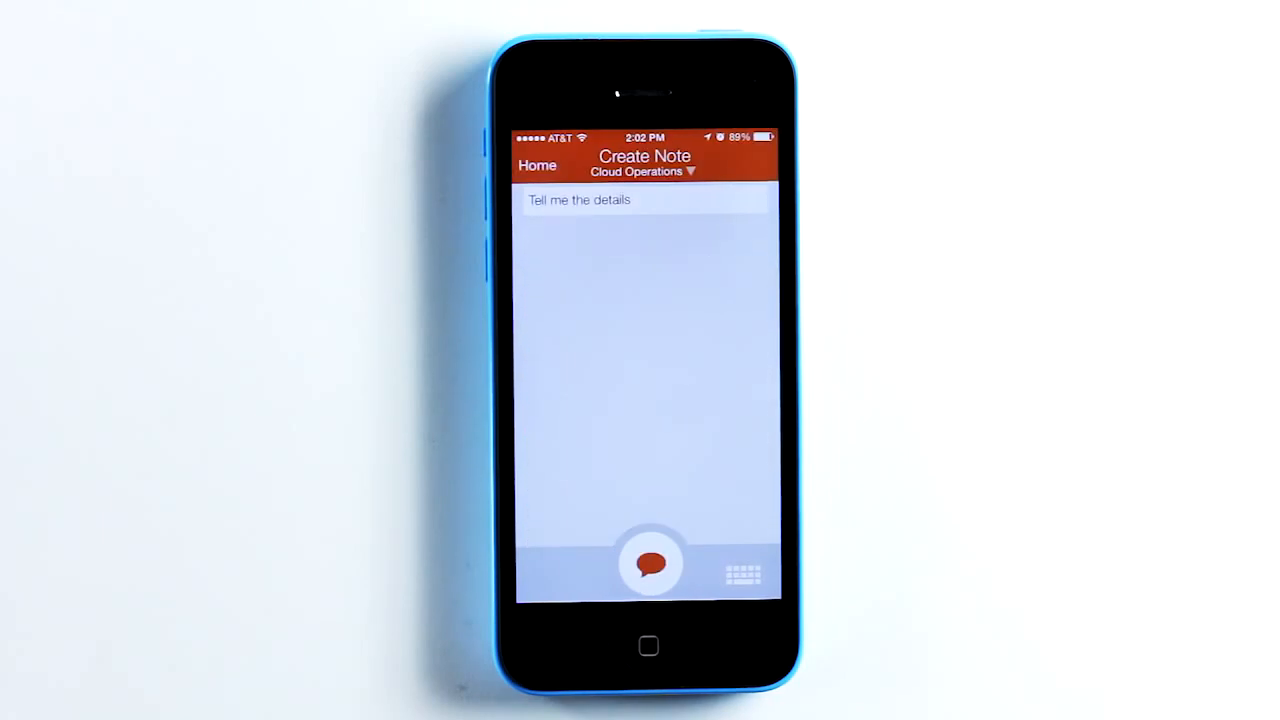
left_click(650, 563)
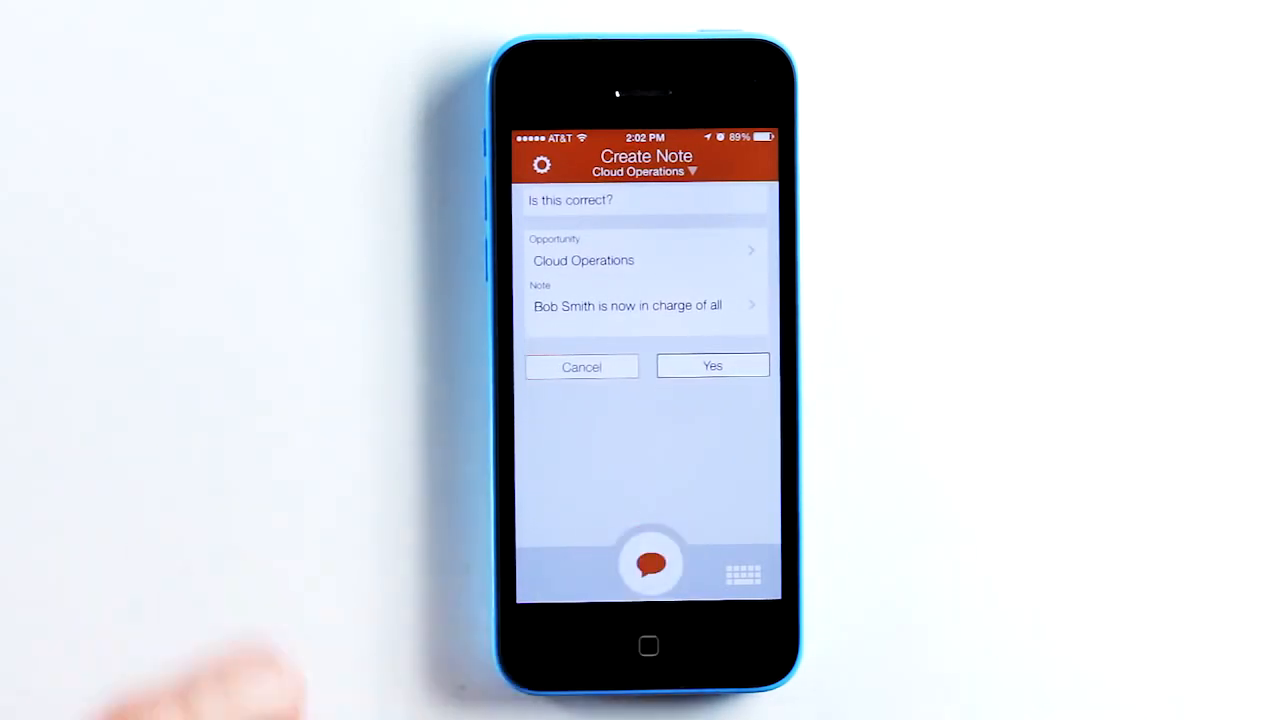
left_click(651, 562)
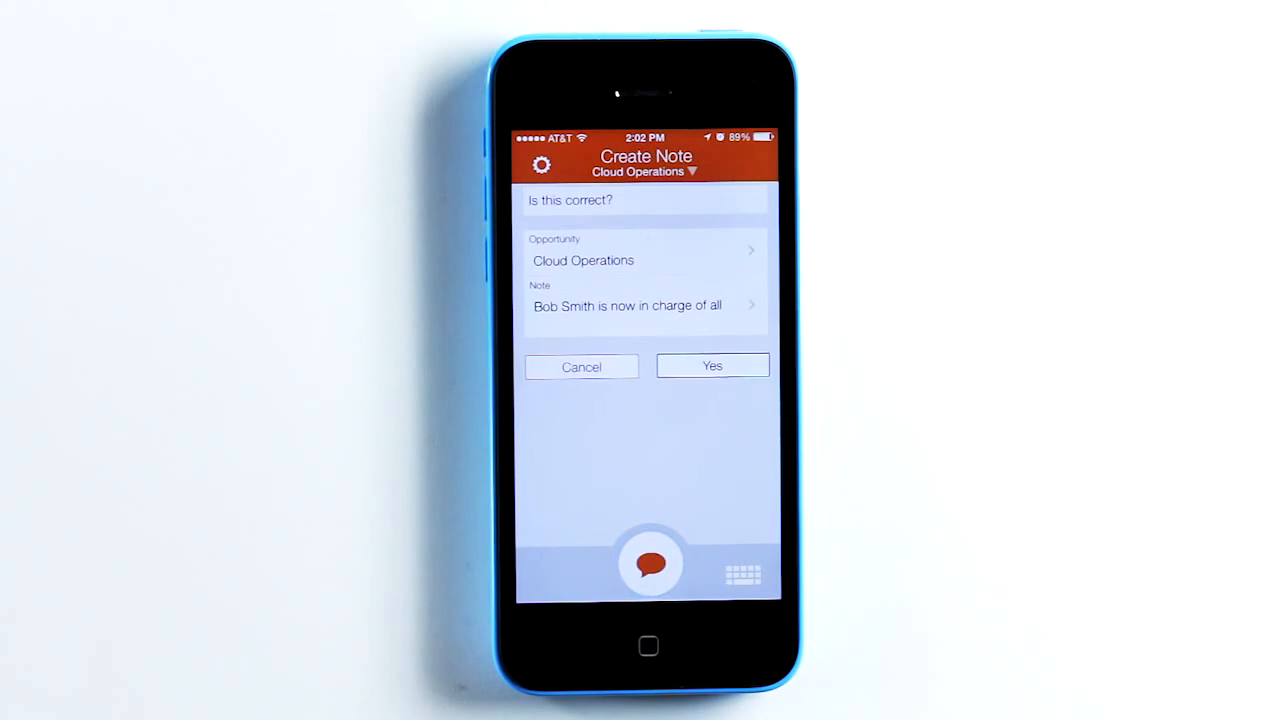
left_click(712, 366)
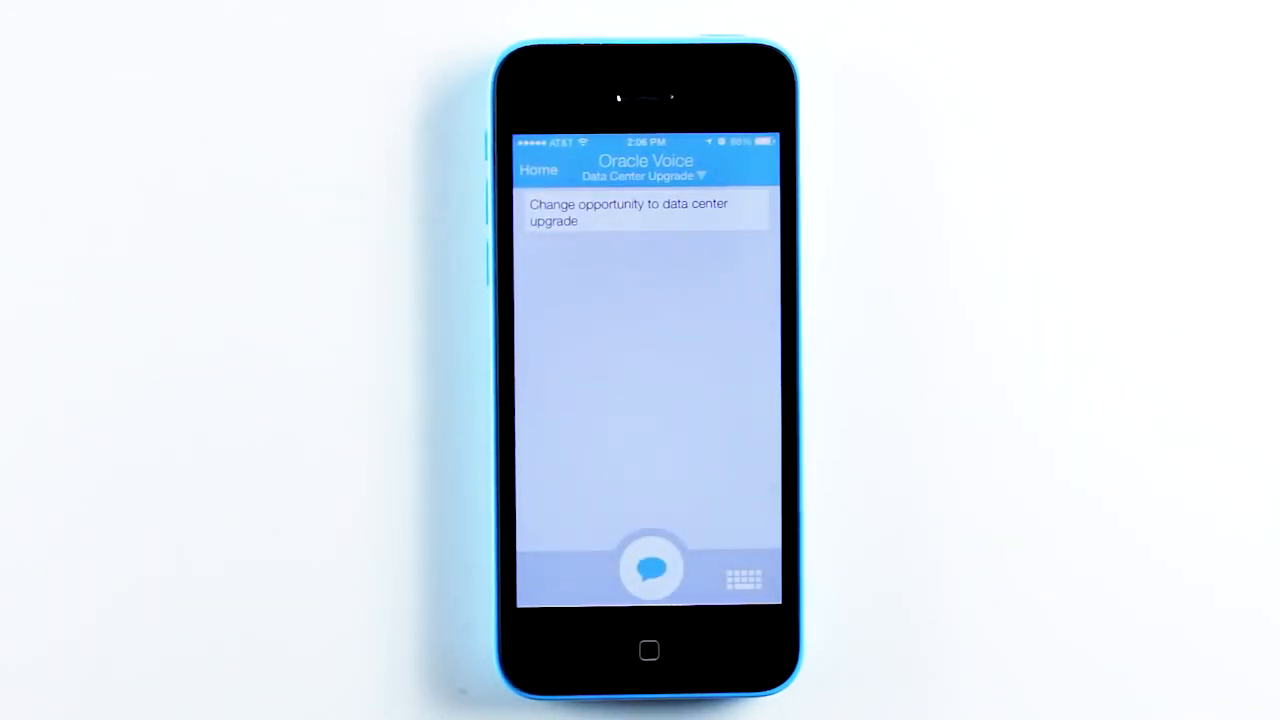
Say 'Change opportunity to Data Center Upgrade' and 'Create task' to start a task
left_click(651, 568)
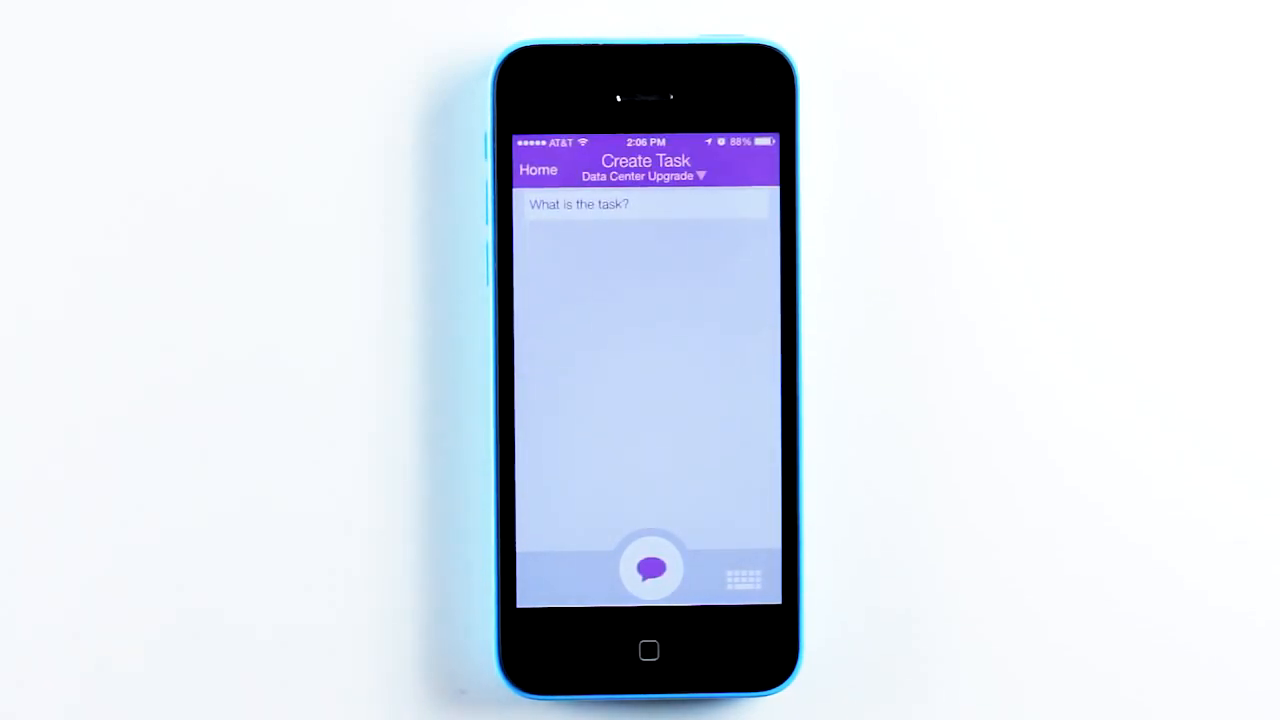
Dictate 'Send product details to Maria', give due date May 23, 2014, and confirm
left_click(651, 568)
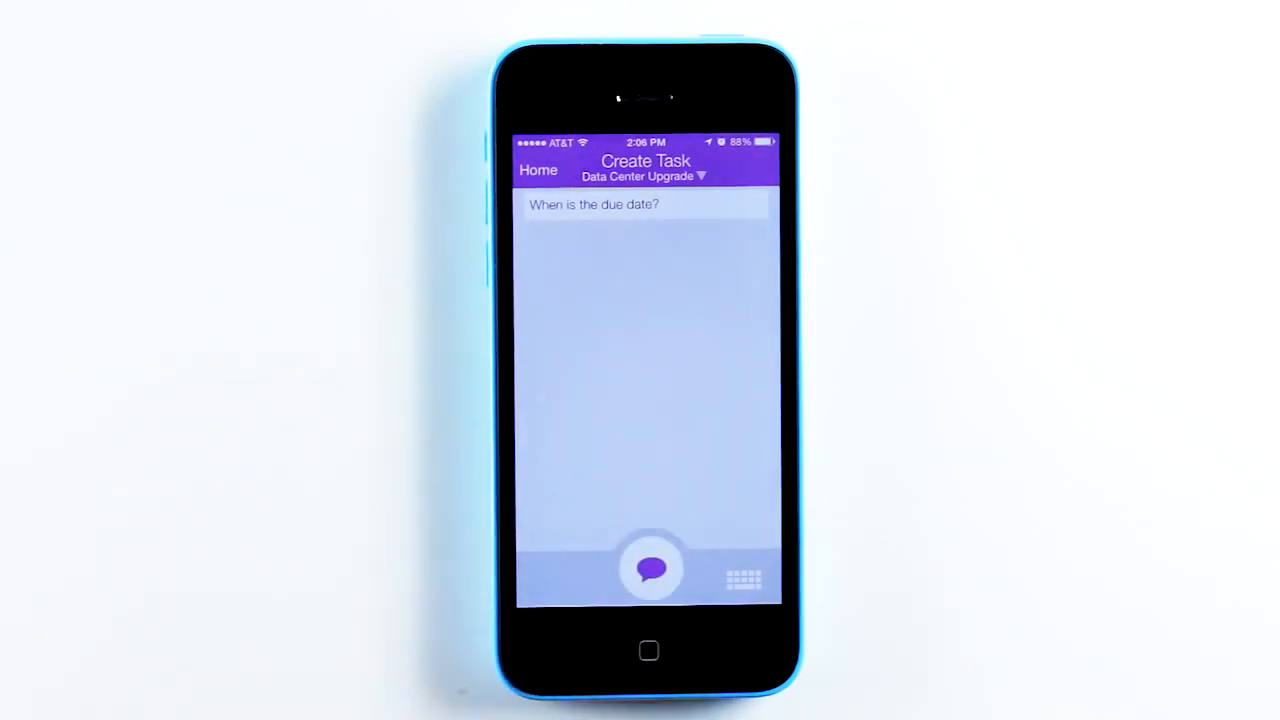
left_click(651, 568)
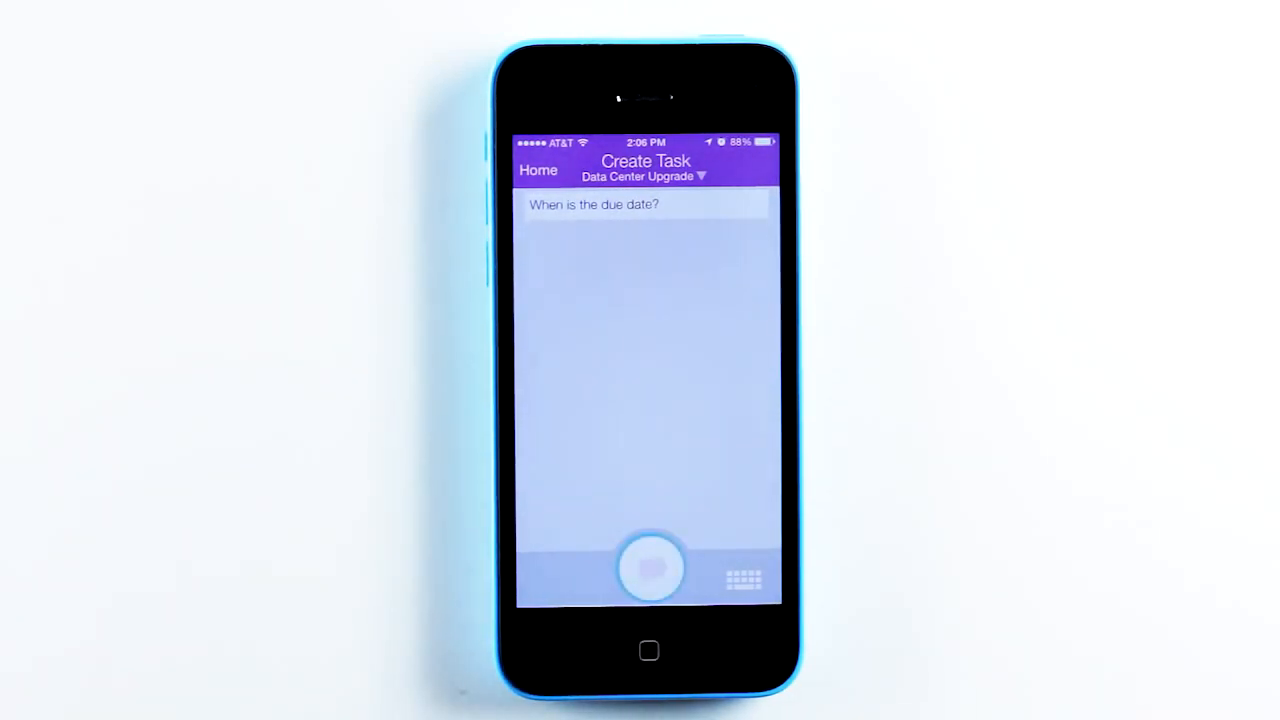
left_click(651, 568)
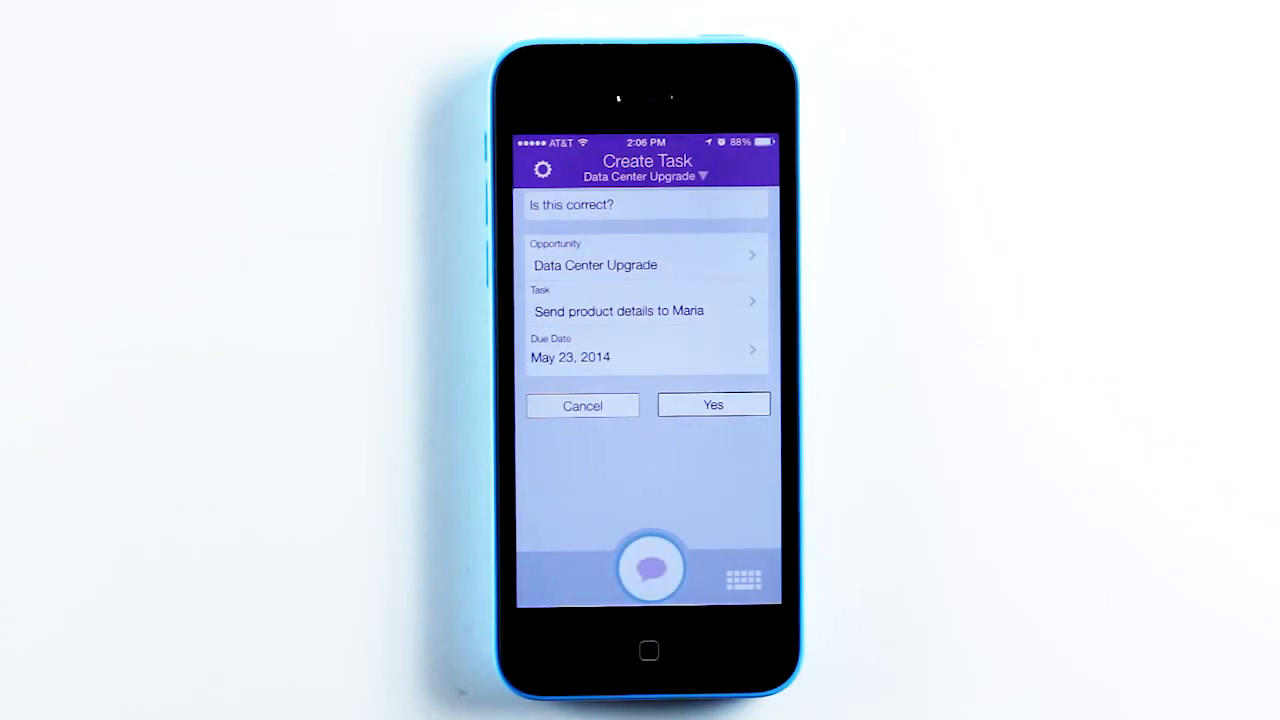
left_click(713, 404)
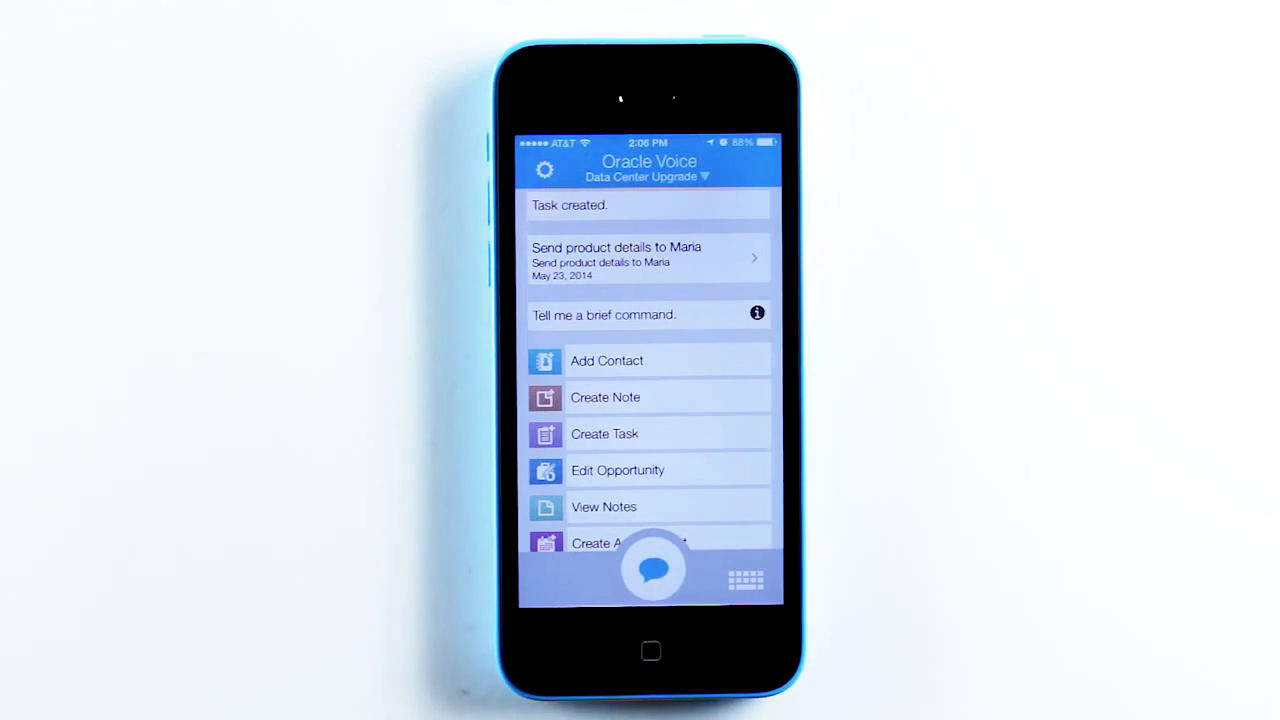
Say 'Create appointment review pricing June 21 9 AM' and confirm with Yes
left_click(653, 570)
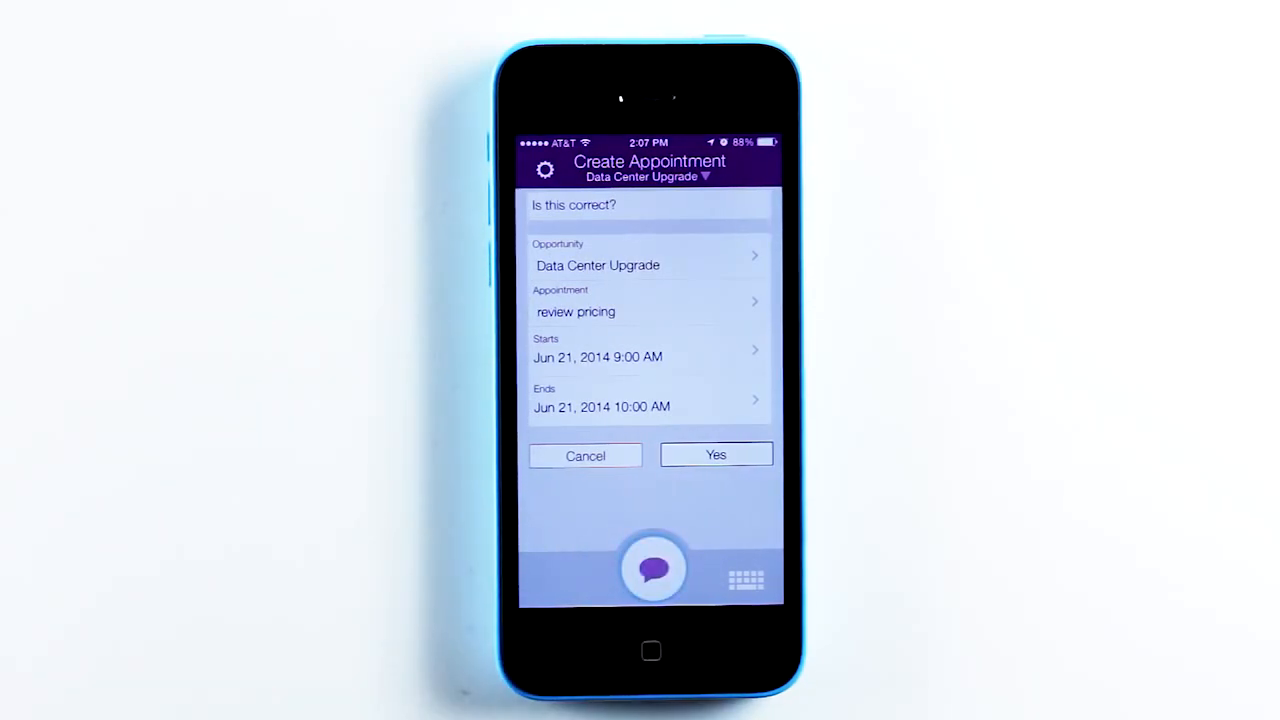
left_click(715, 454)
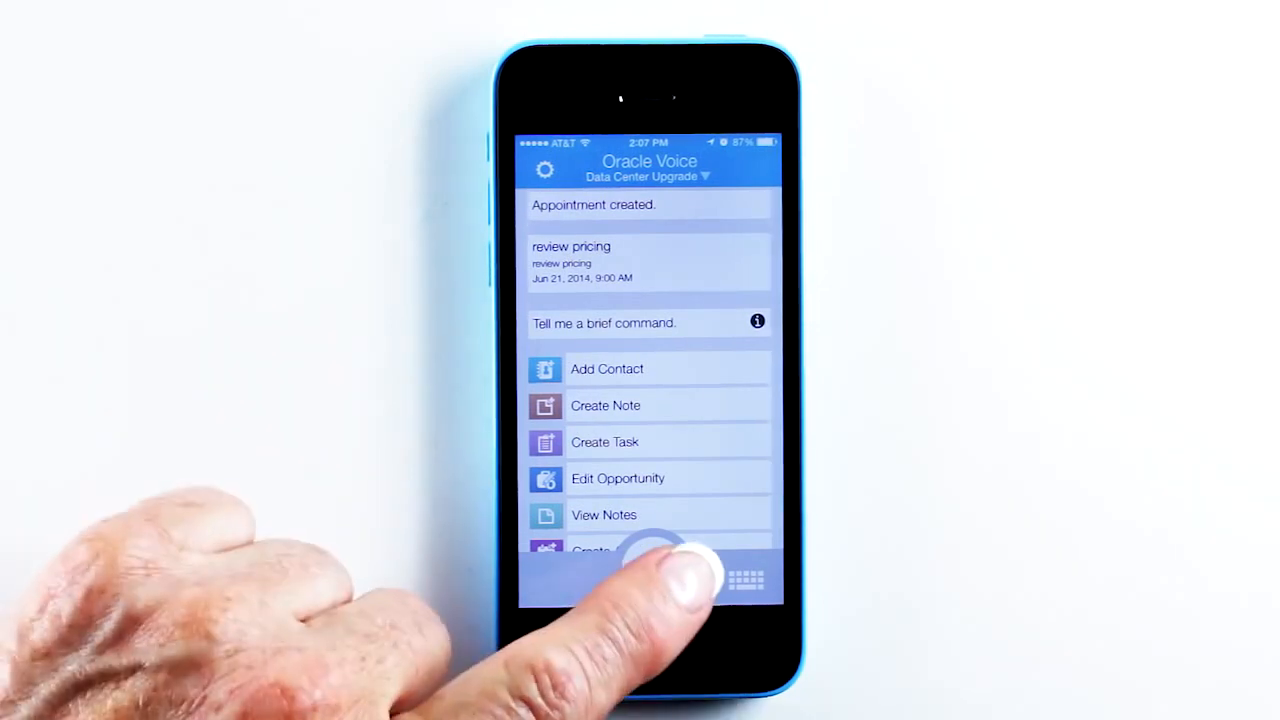
left_click(650, 565)
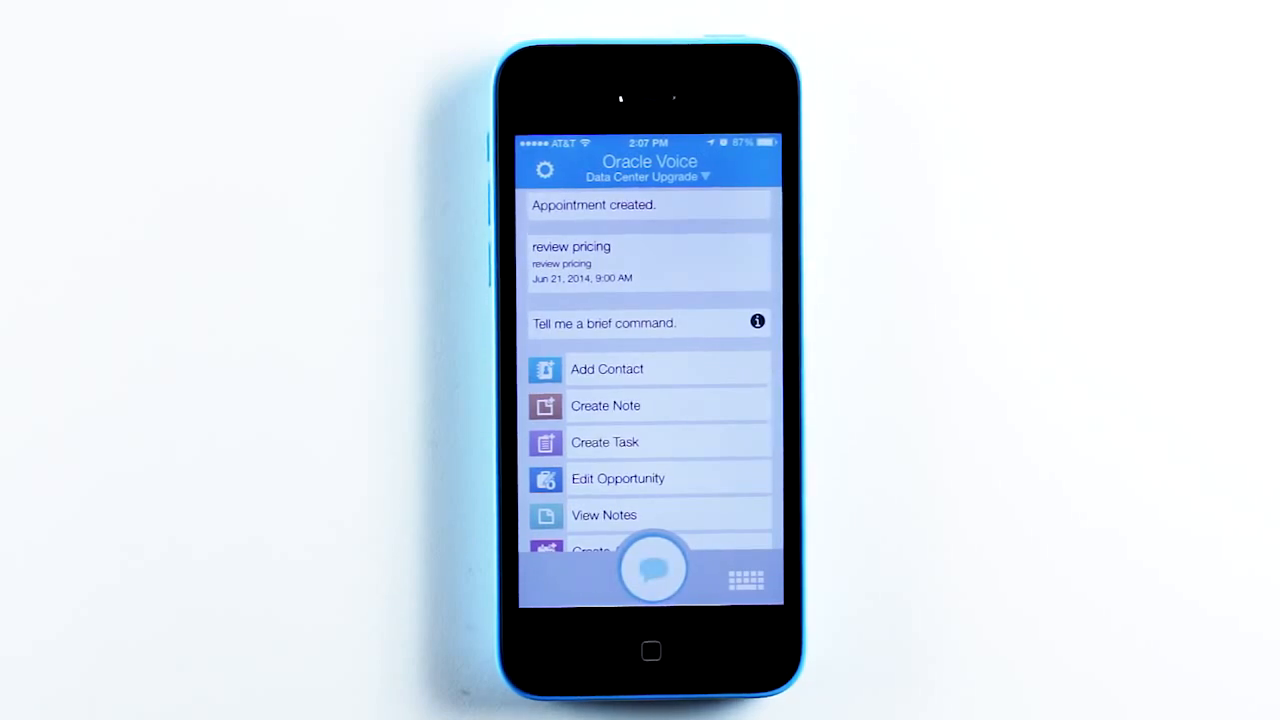
left_click(653, 570)
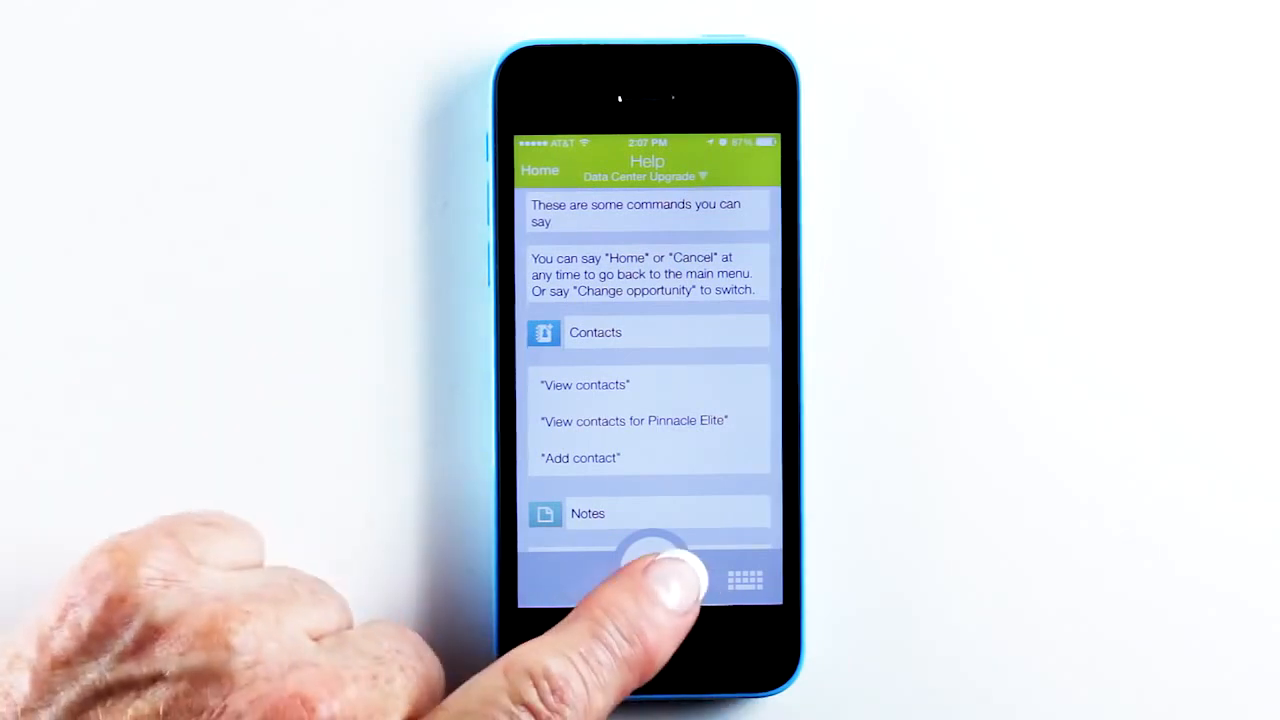
left_click(650, 570)
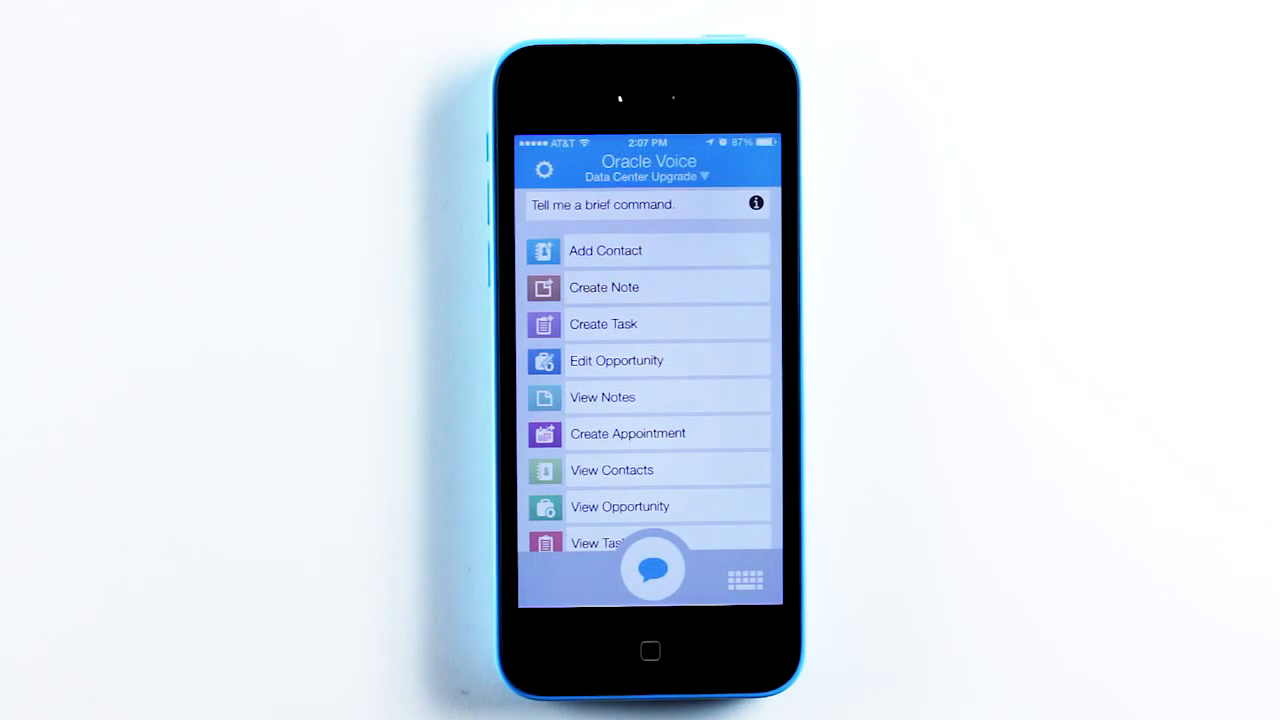
left_click(651, 570)
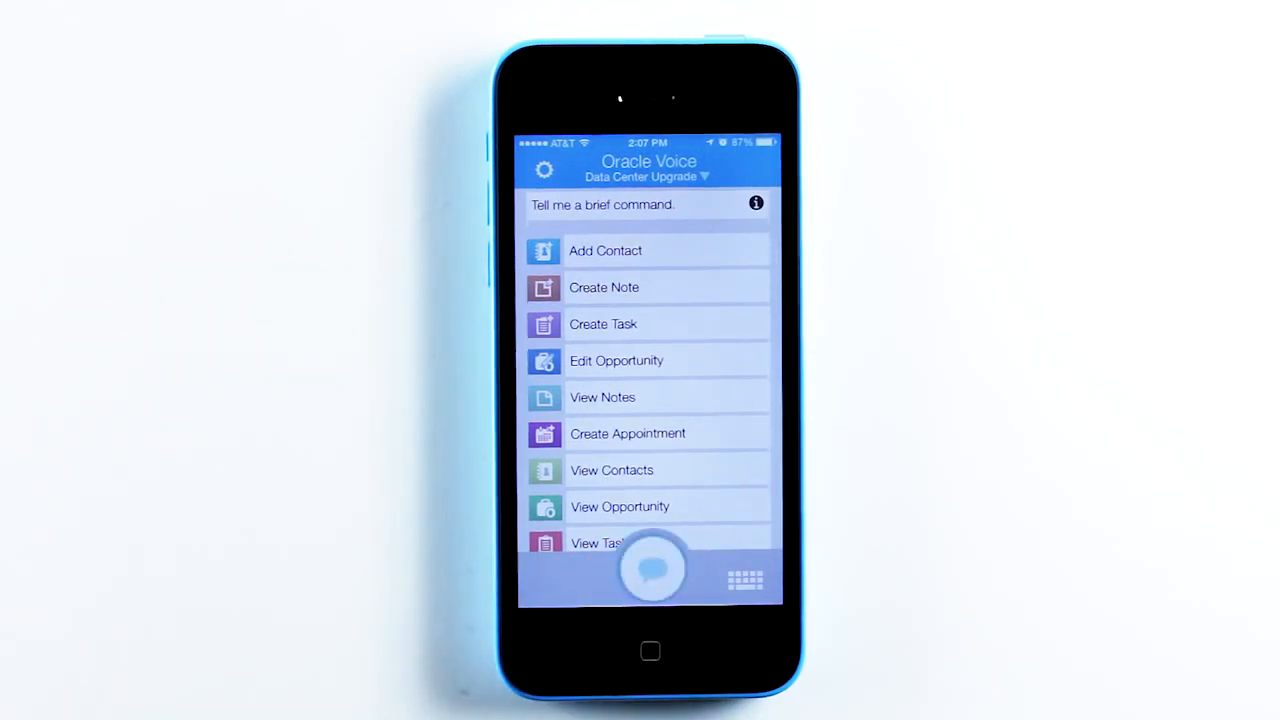